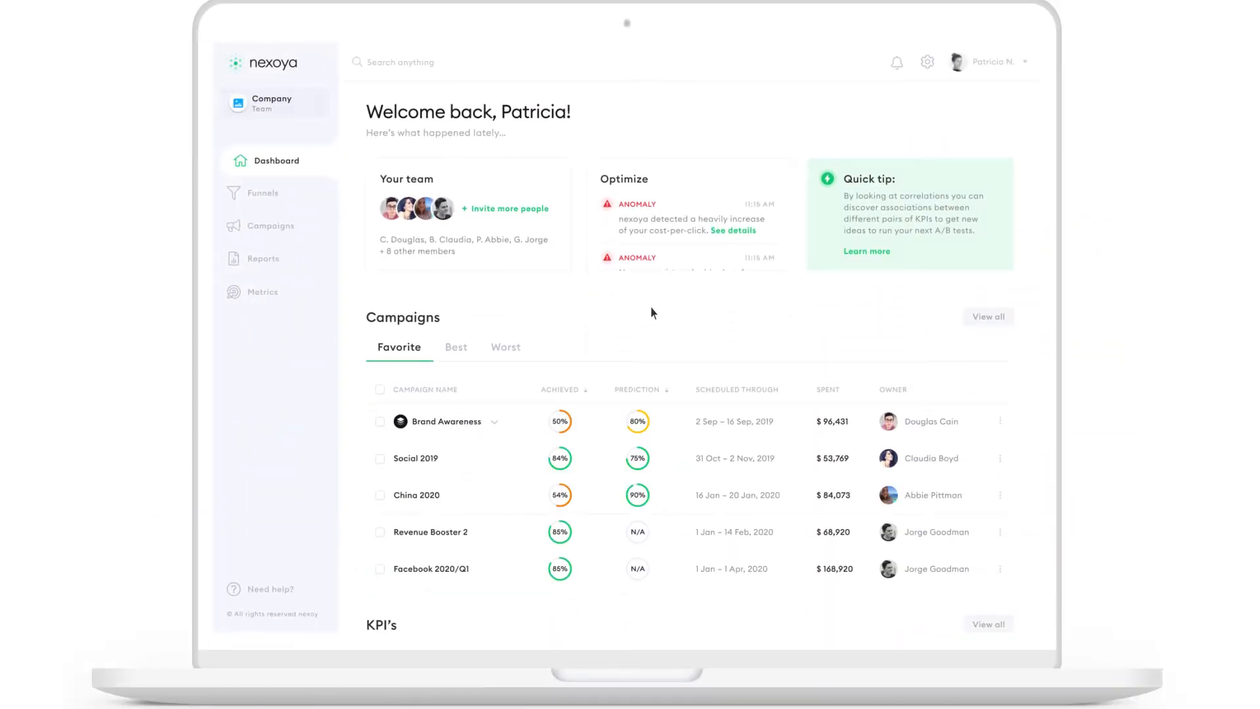
mouse_move(485, 314)
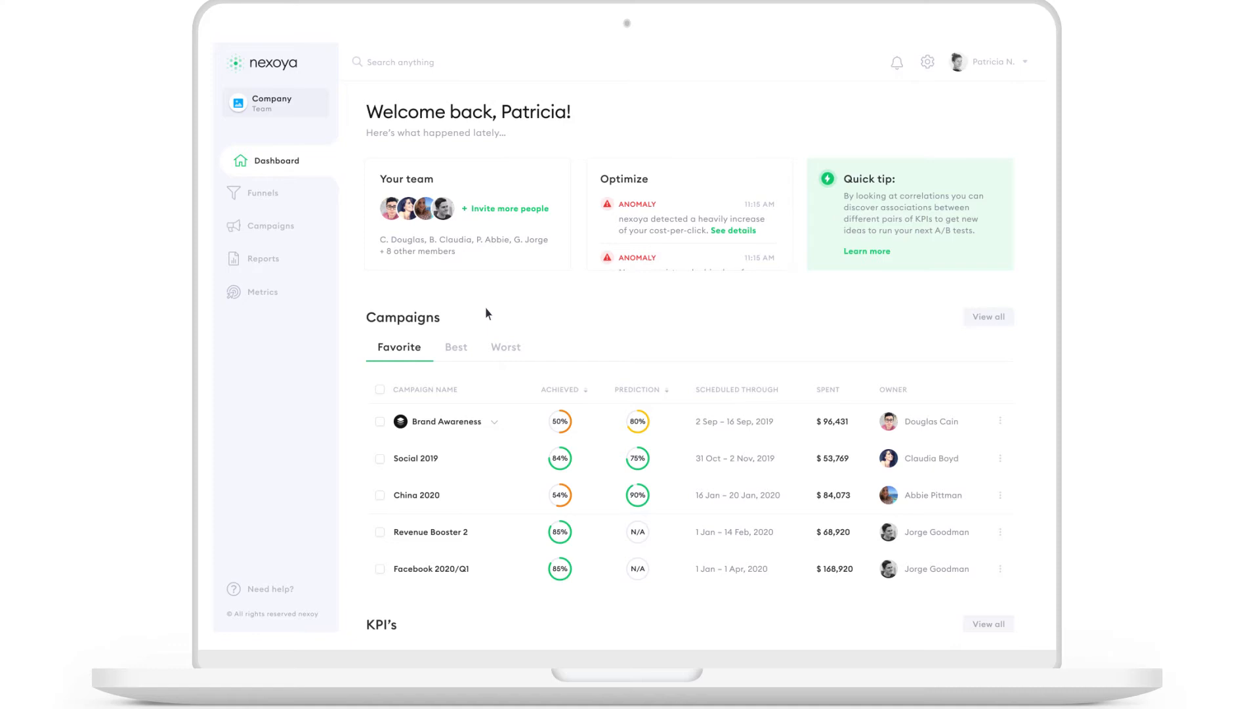
mouse_move(288, 229)
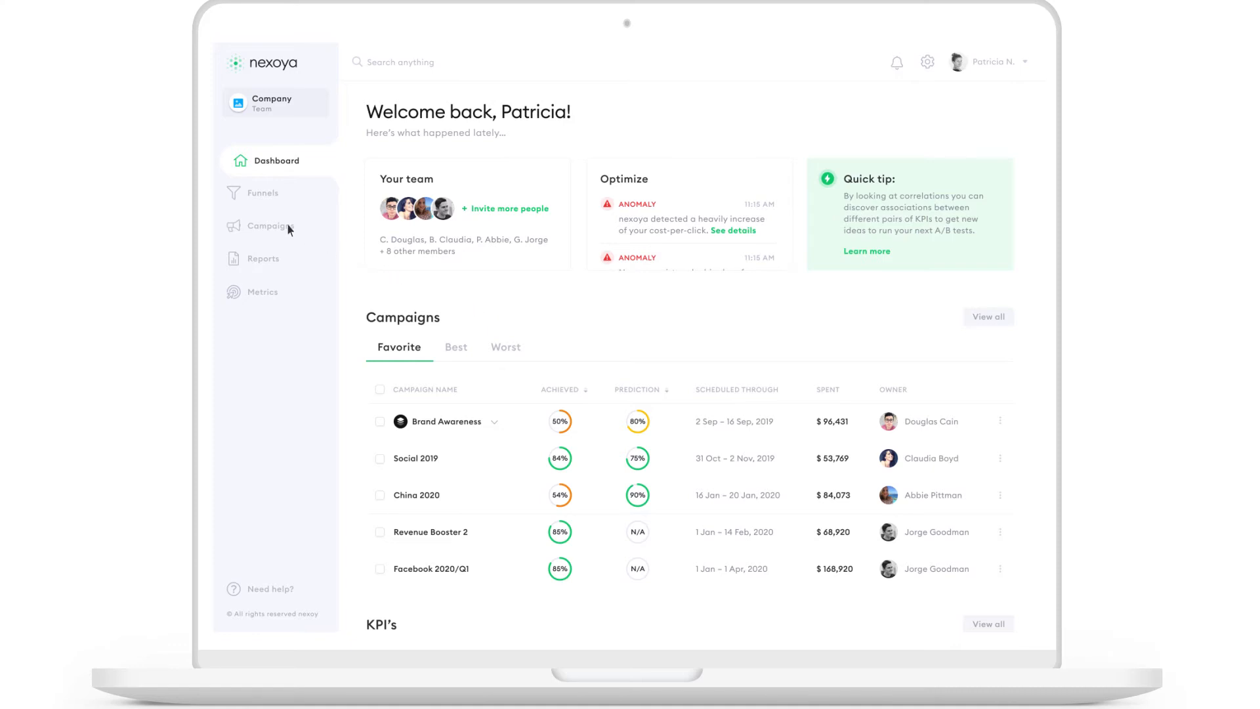
Go from the dashboard to the Campaigns list of active campaigns
click(274, 226)
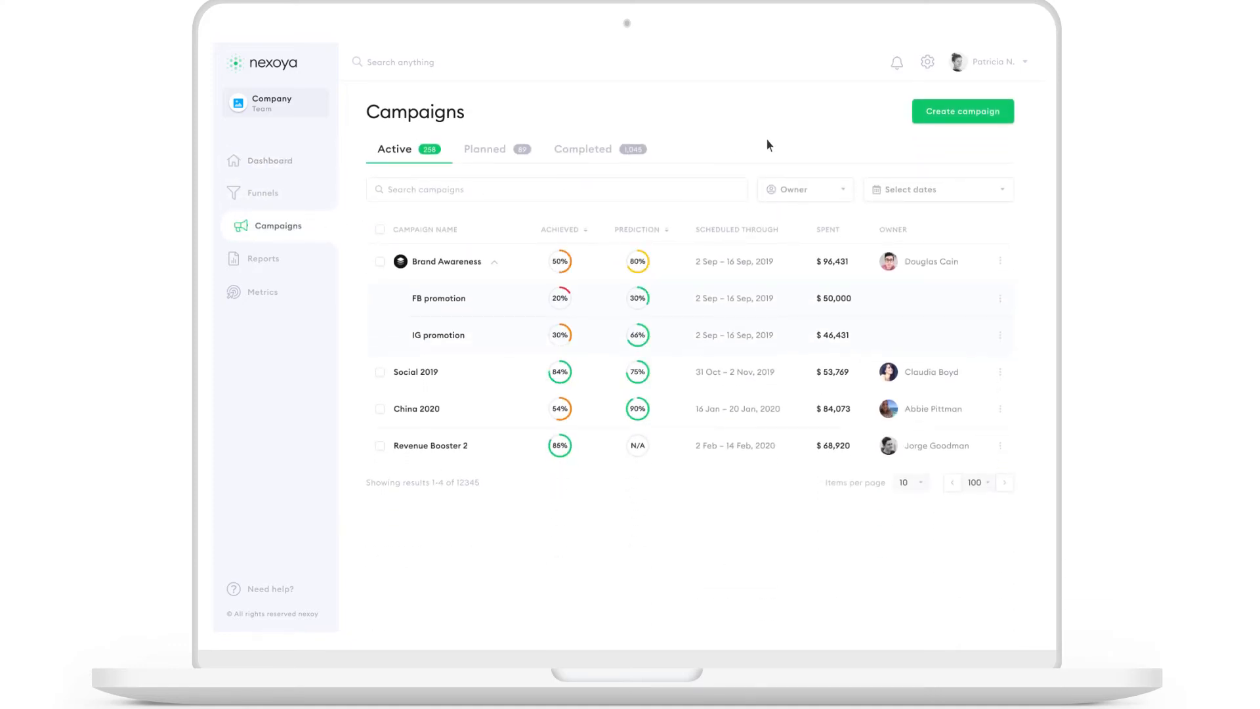
Start a new campaign named 'Promo Q4' running 22–31 Nov 2020 with a brand awareness goal
click(962, 110)
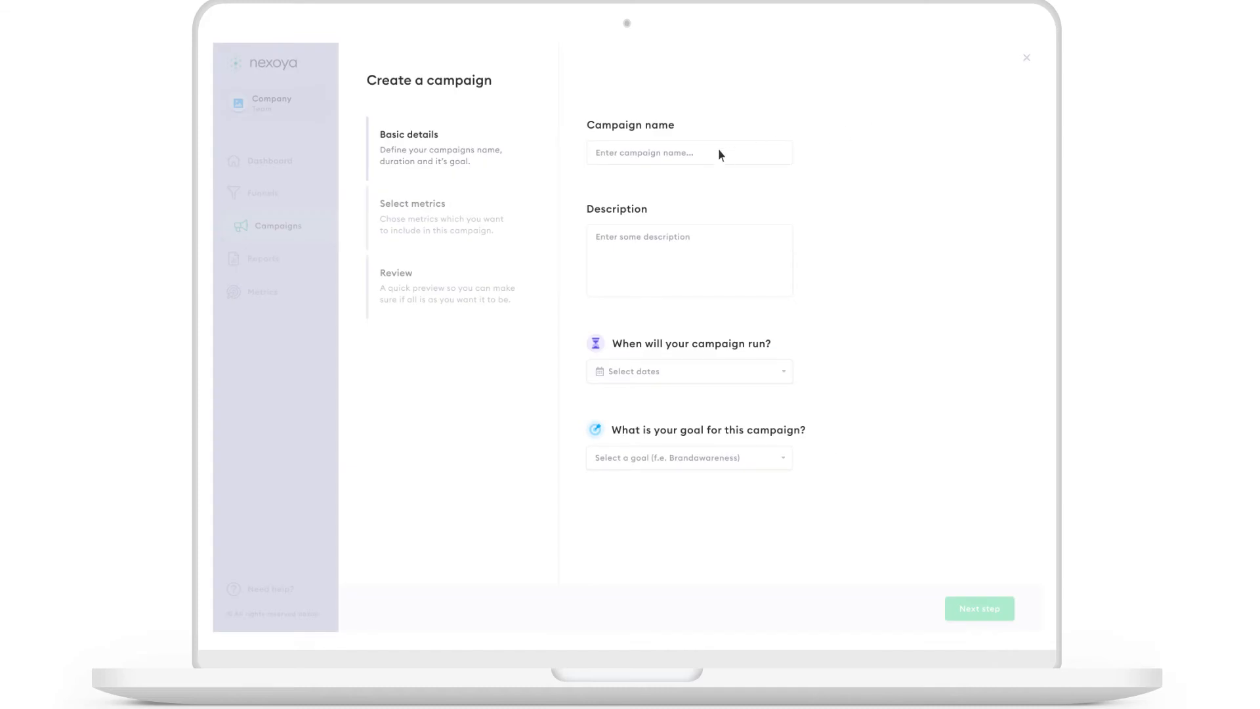
text(Promo Q4)
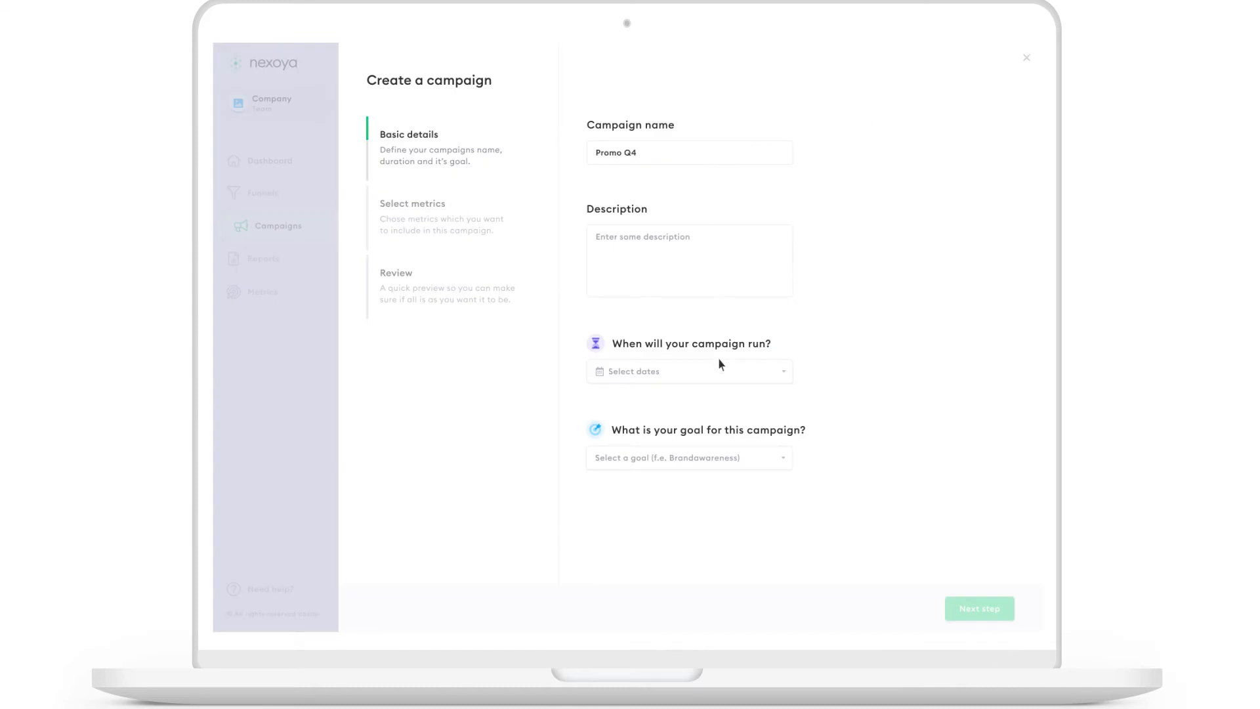
click(687, 370)
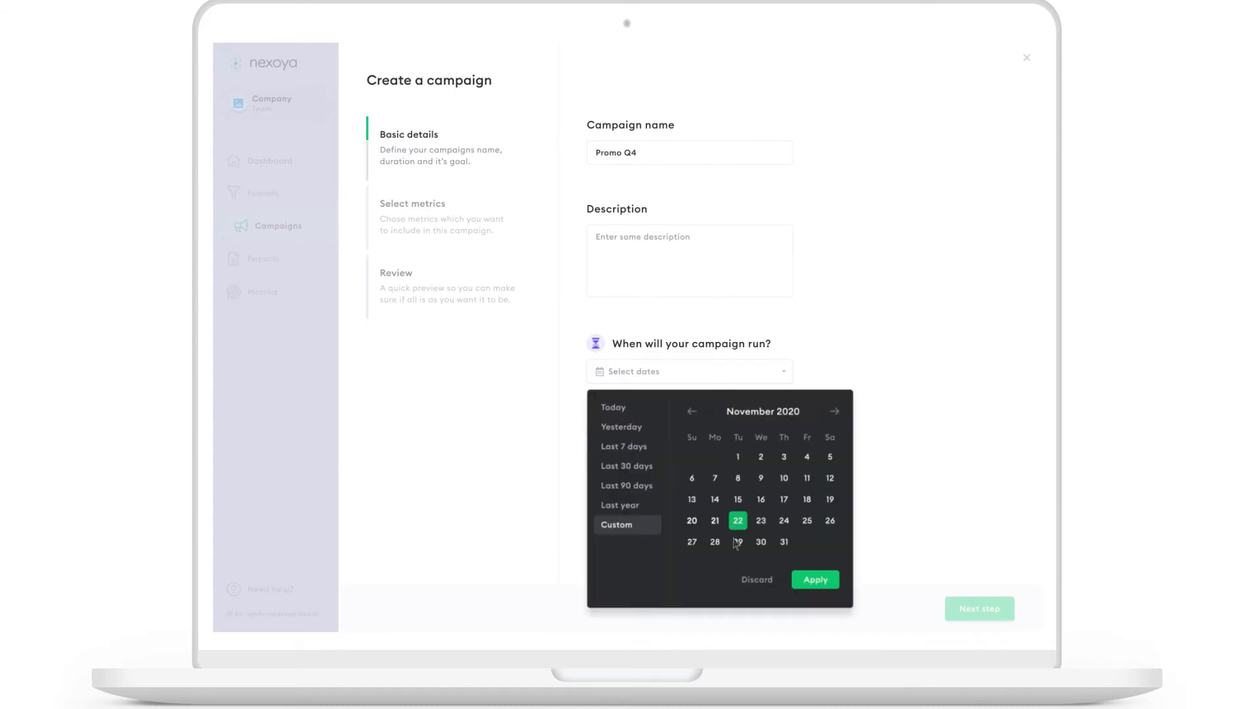
click(814, 579)
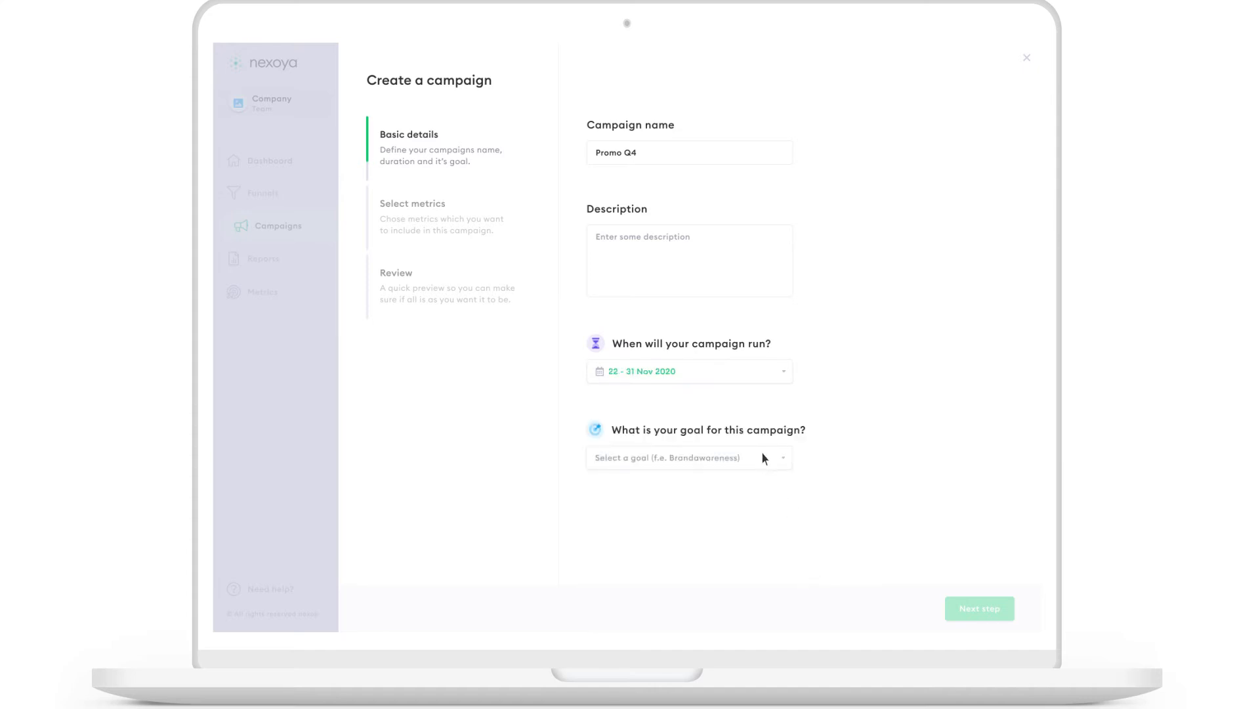
click(686, 457)
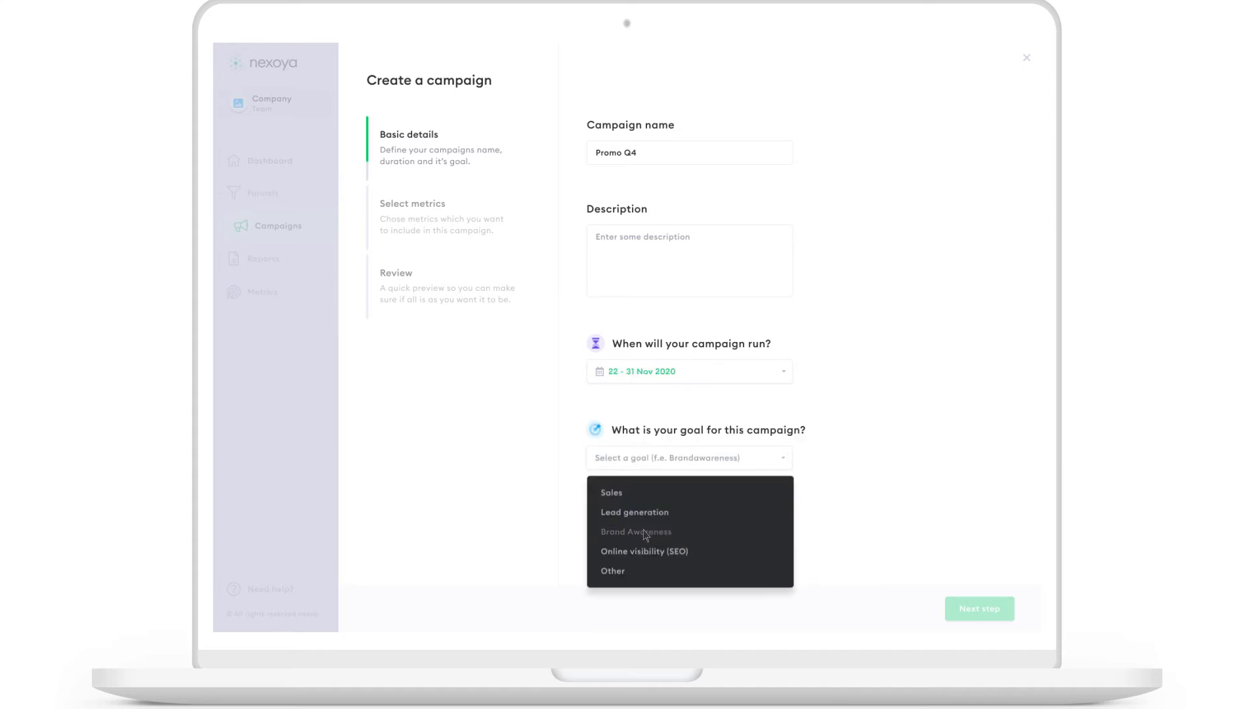
click(979, 607)
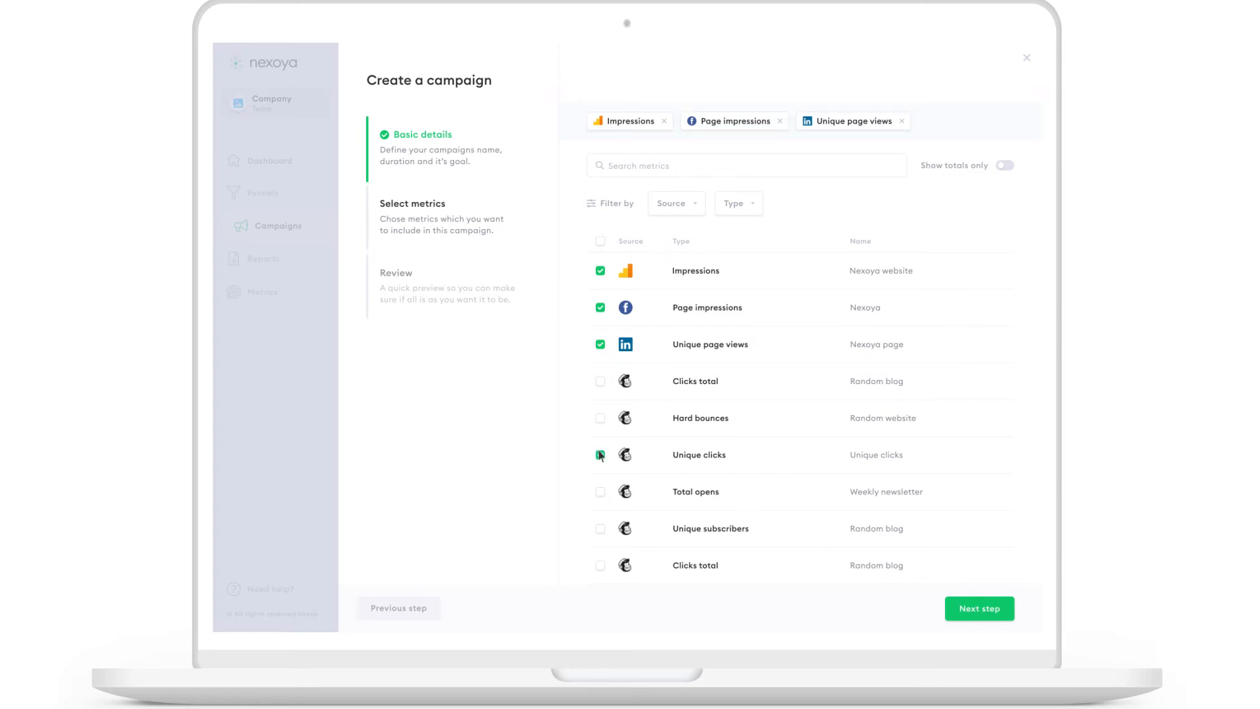
Add Unique clicks to the campaign metrics, finish creation and view the new Promo Q4 campaign
click(600, 454)
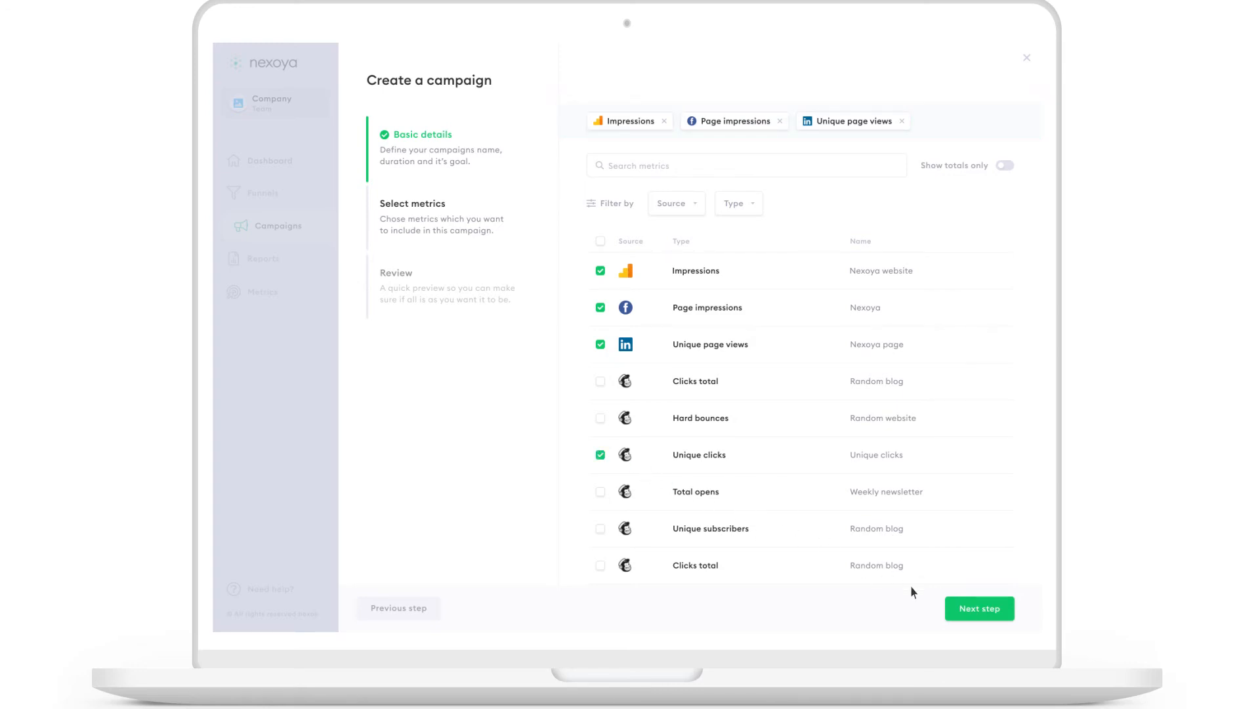
click(979, 608)
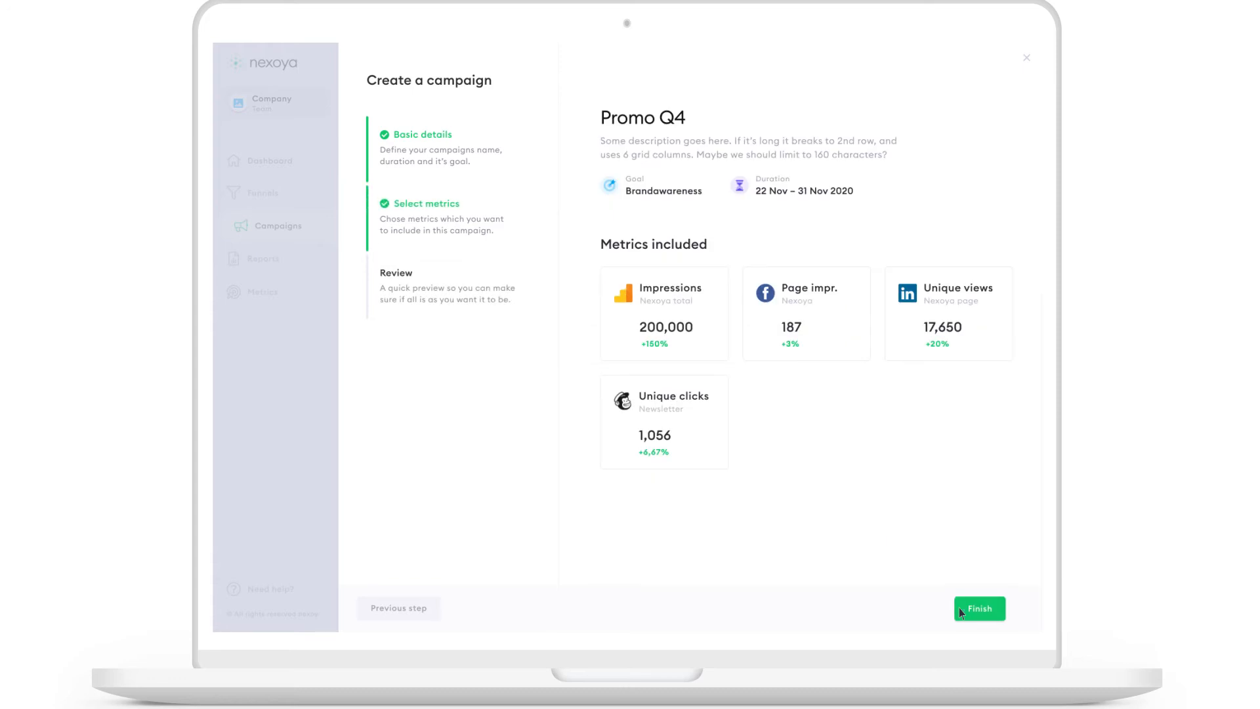
click(979, 608)
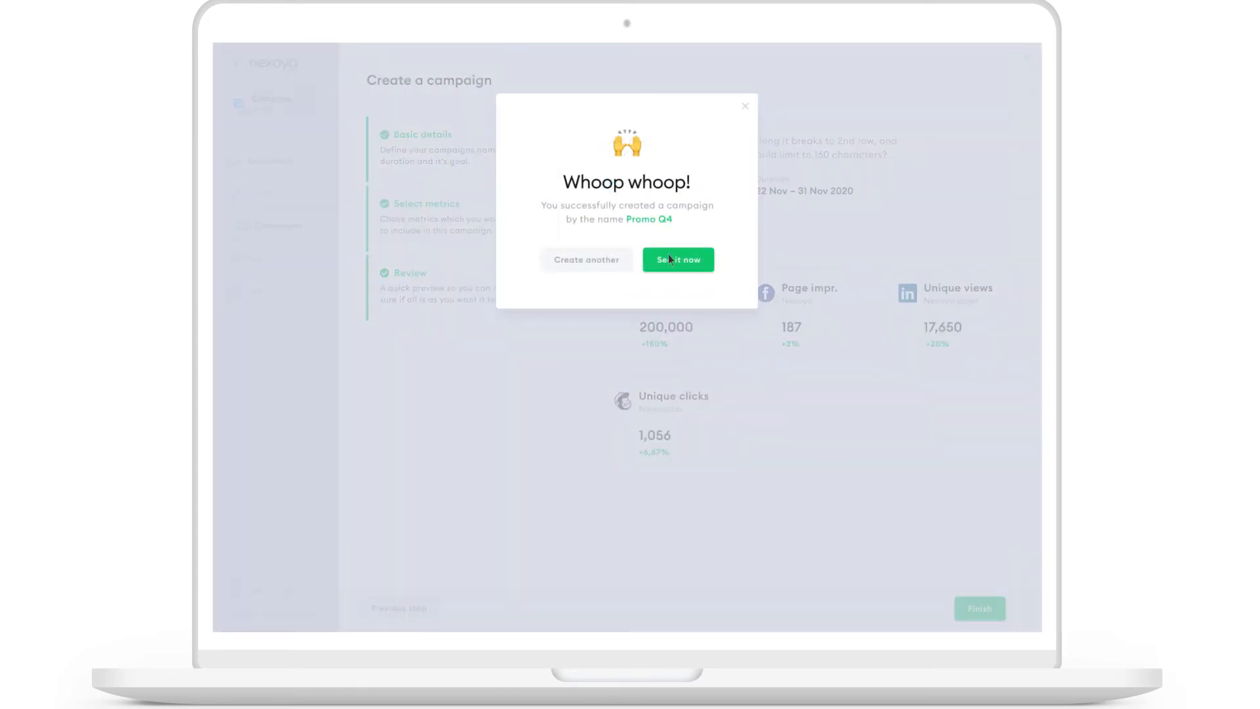
click(677, 260)
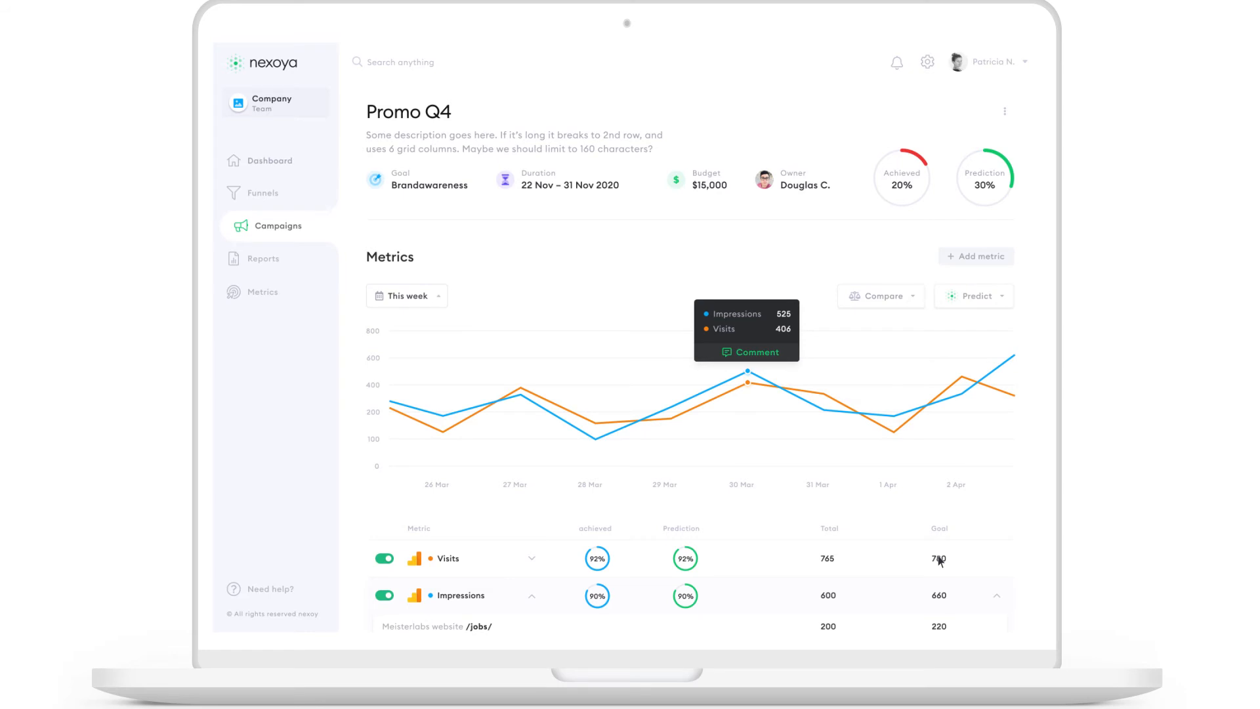
Leave the Promo Q4 overview for the full Metrics list
click(268, 291)
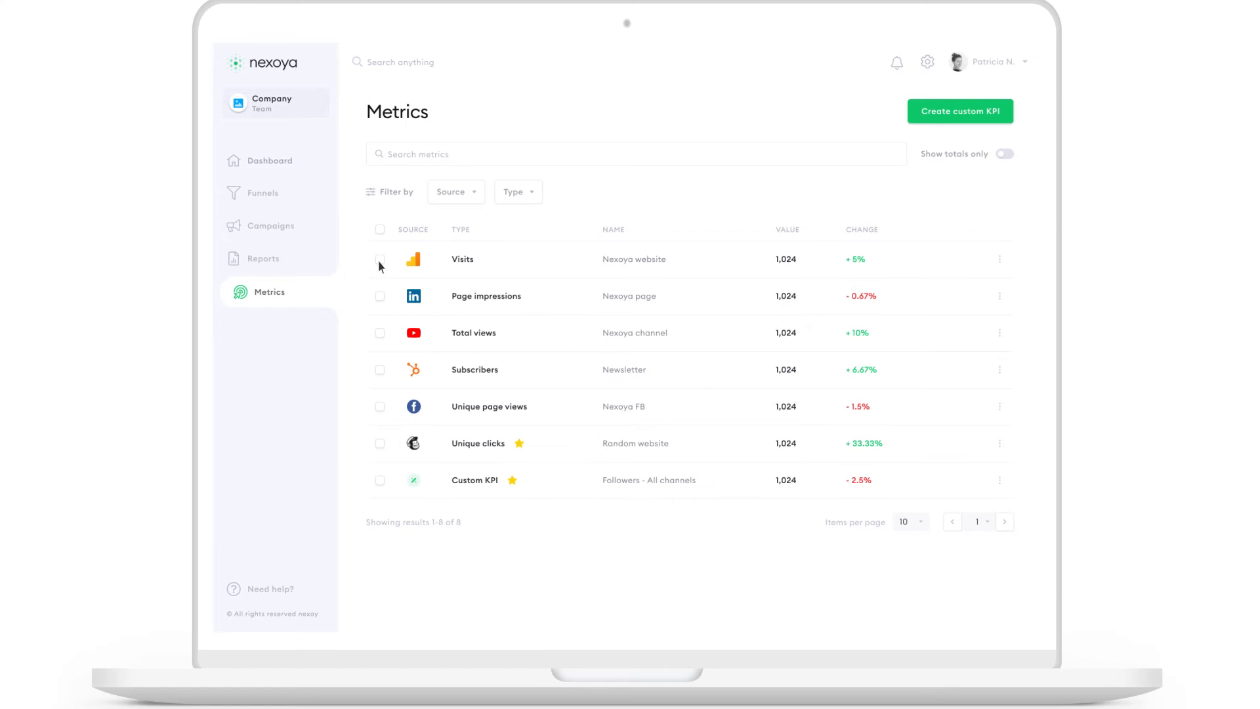
Analyse Visits and Unique clicks together on one weekly chart, then close the comparison
click(379, 259)
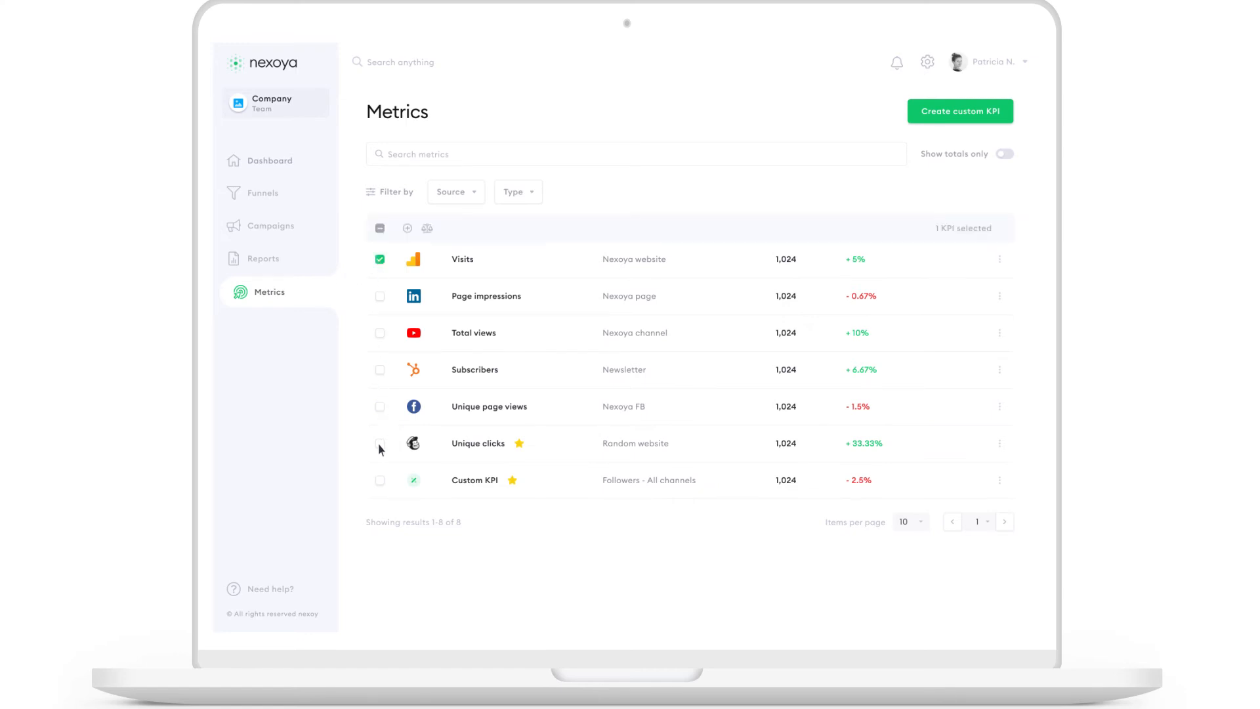
click(380, 442)
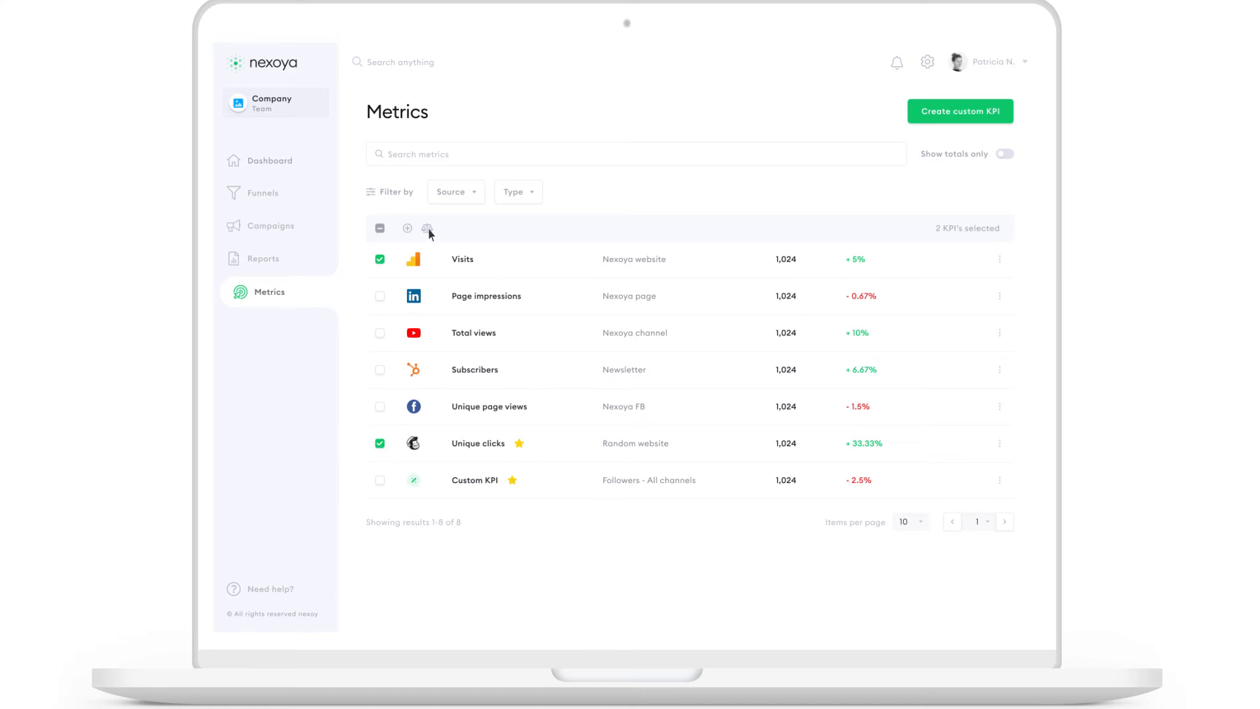
click(426, 229)
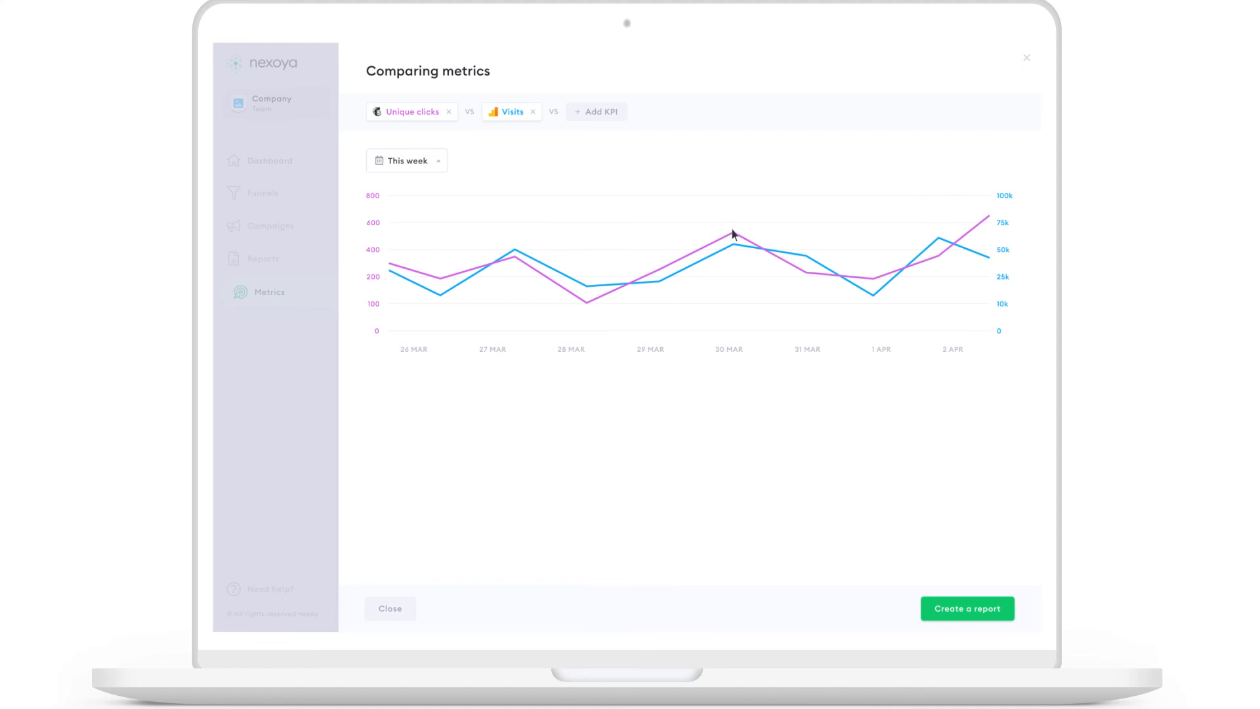
mouse_move(733, 233)
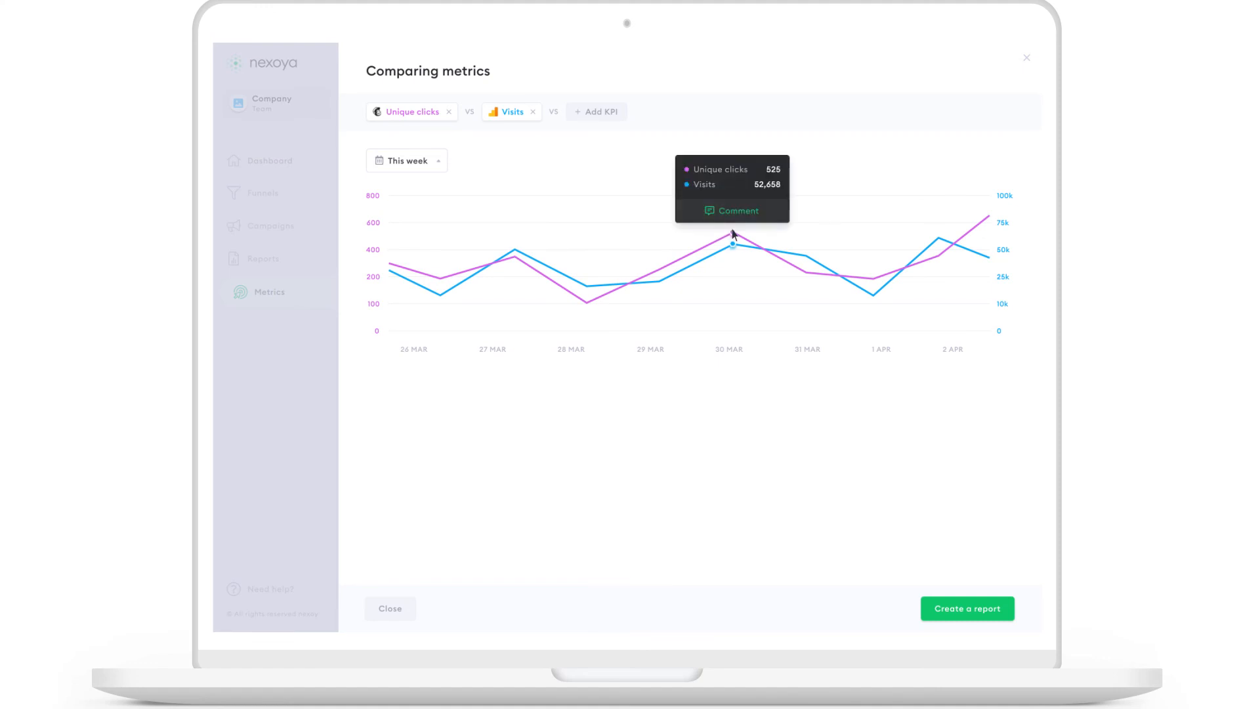
mouse_move(965, 99)
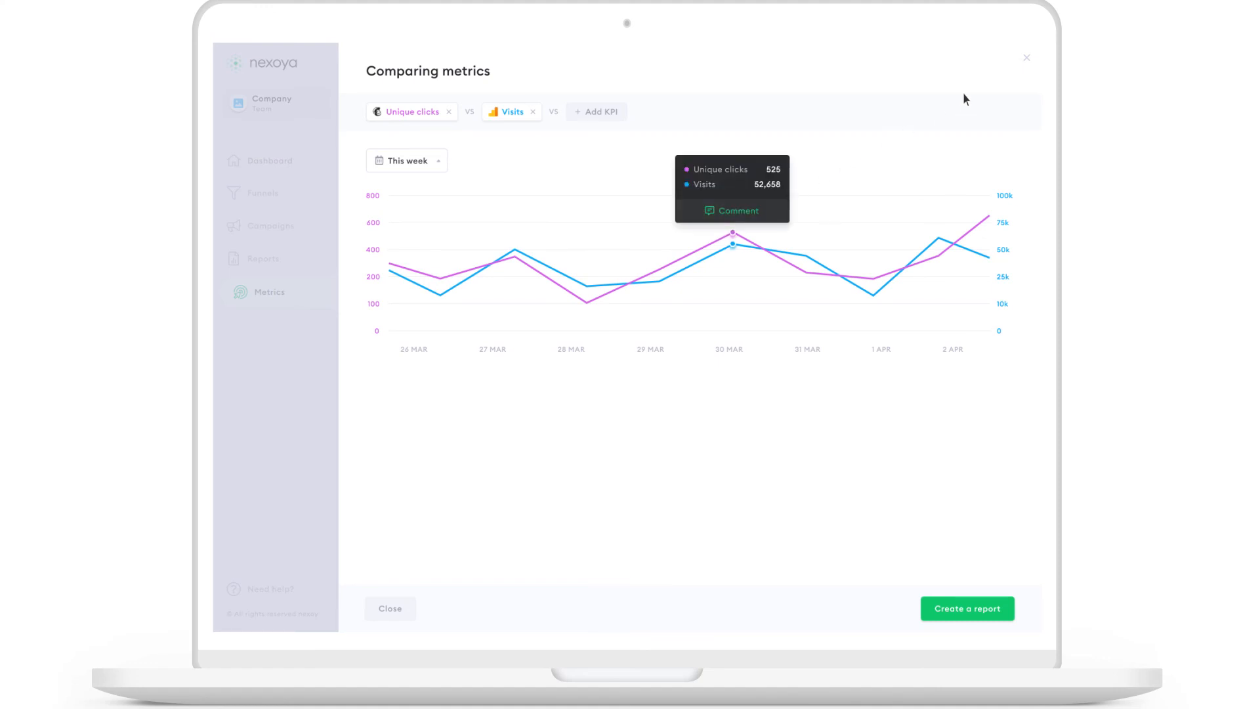
click(390, 608)
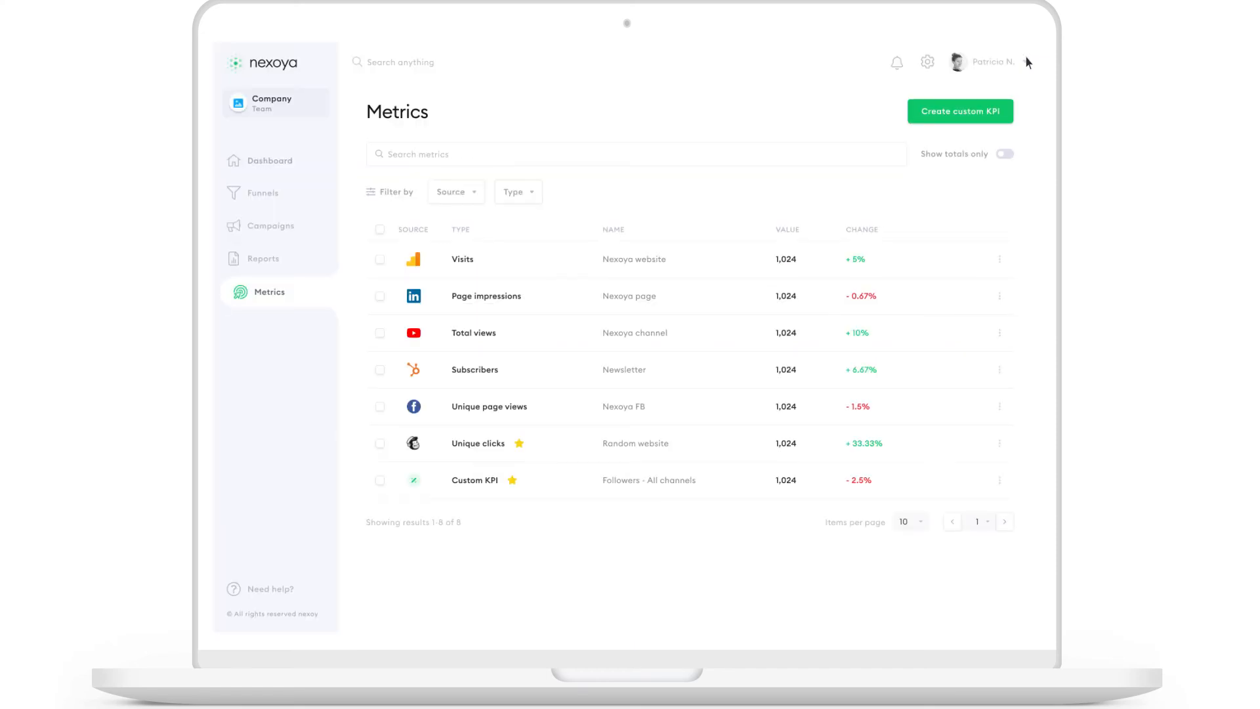
mouse_move(810, 138)
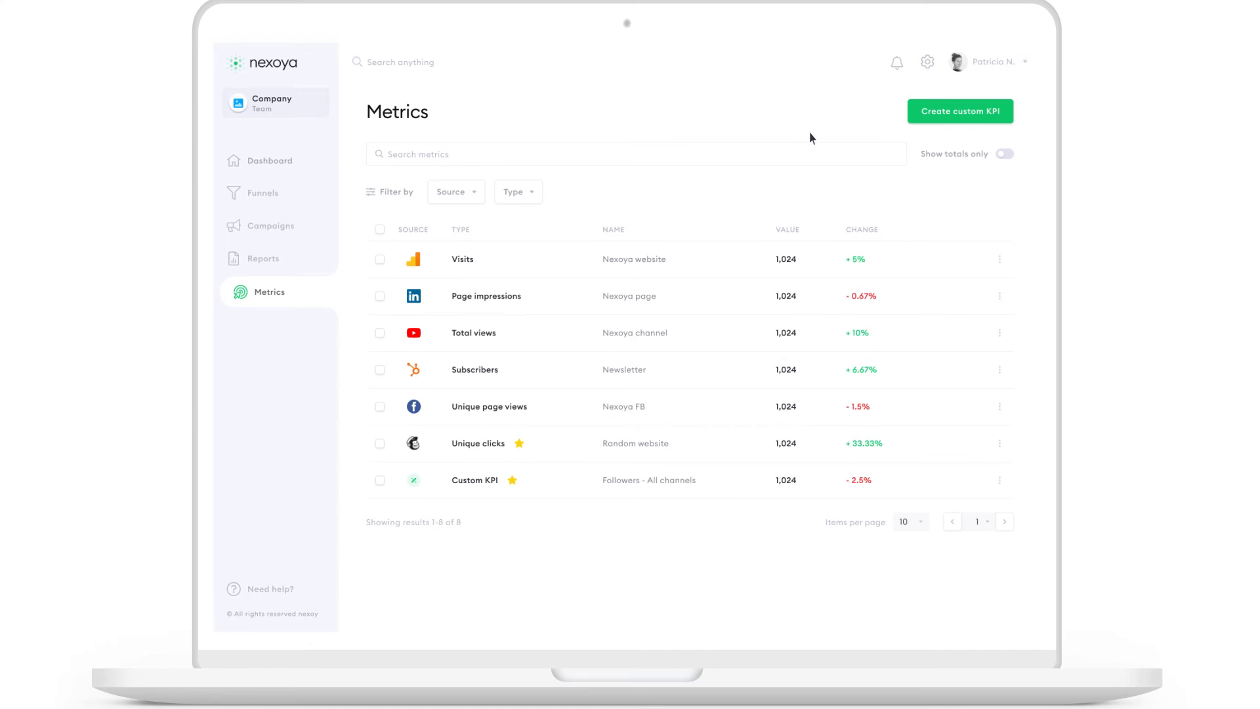
mouse_move(463, 260)
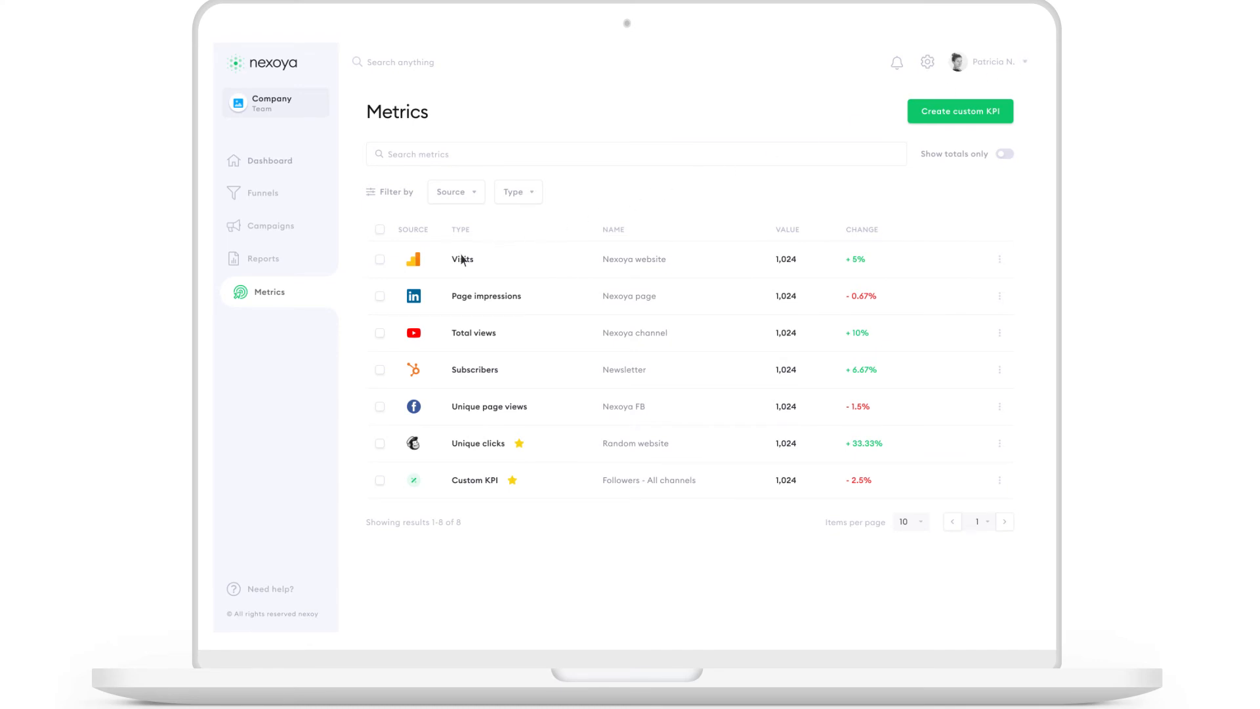
Show the Visits metric with a predicted trend for the next 30 days
click(462, 258)
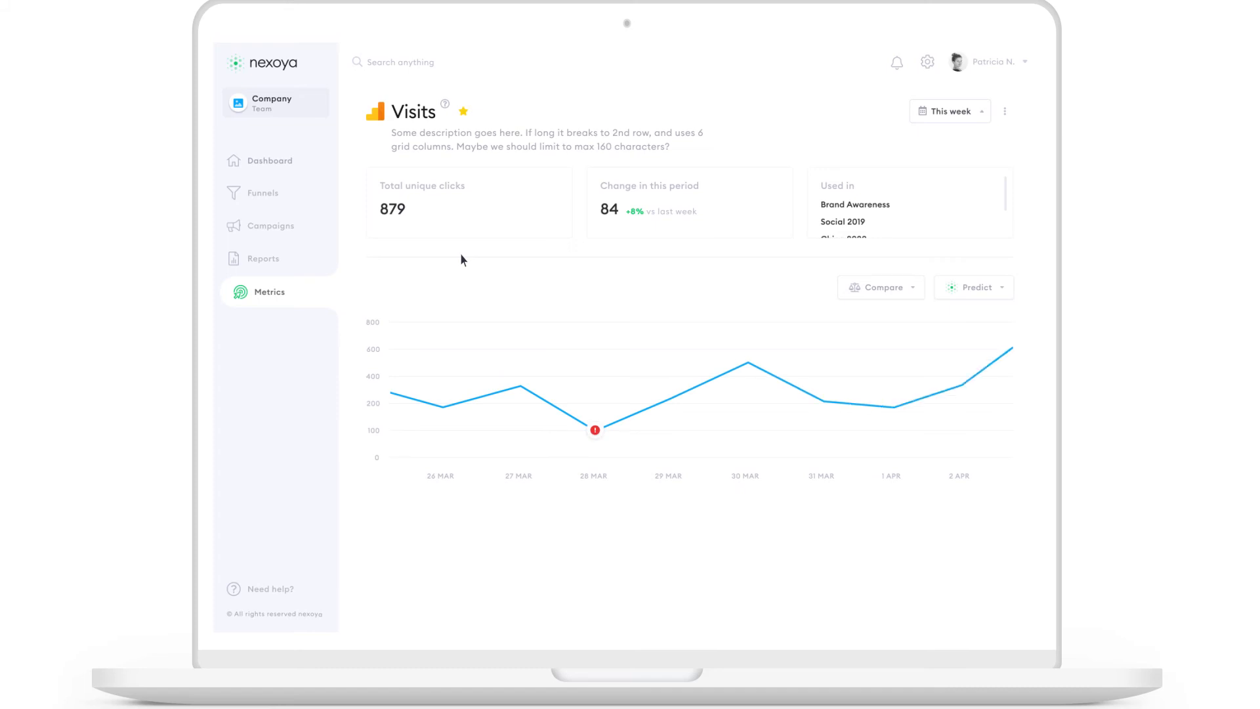
mouse_move(973, 288)
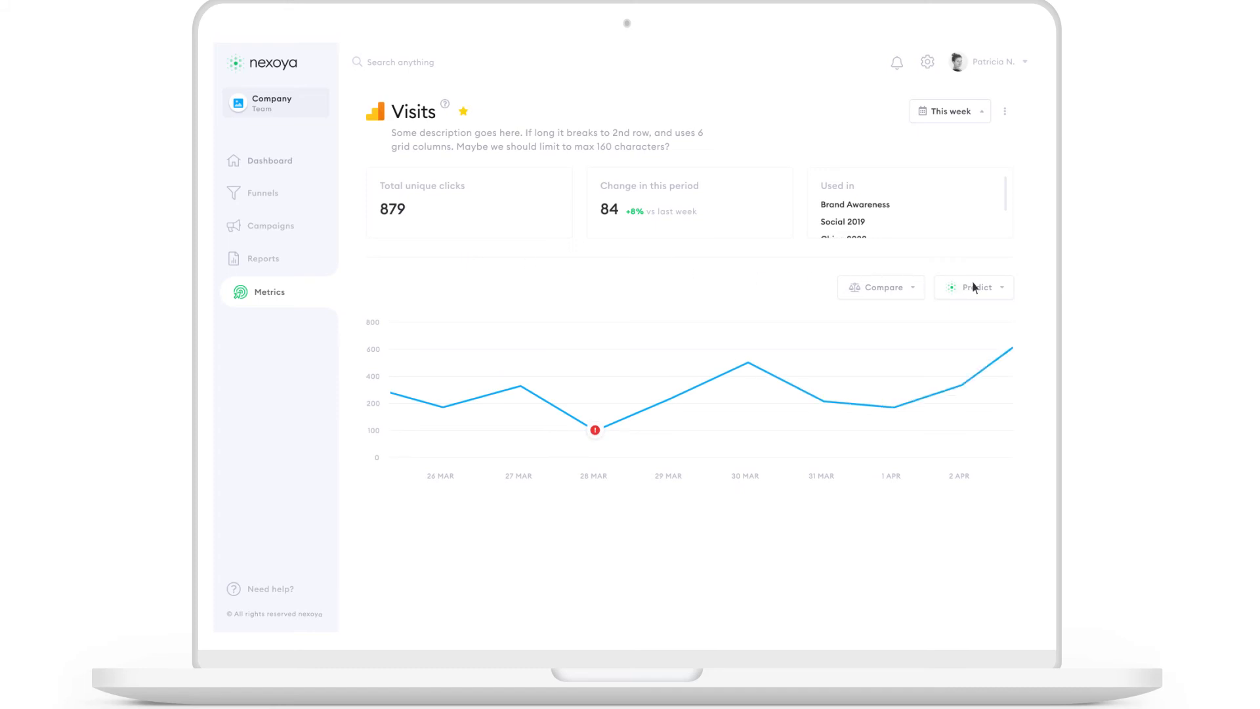
click(973, 288)
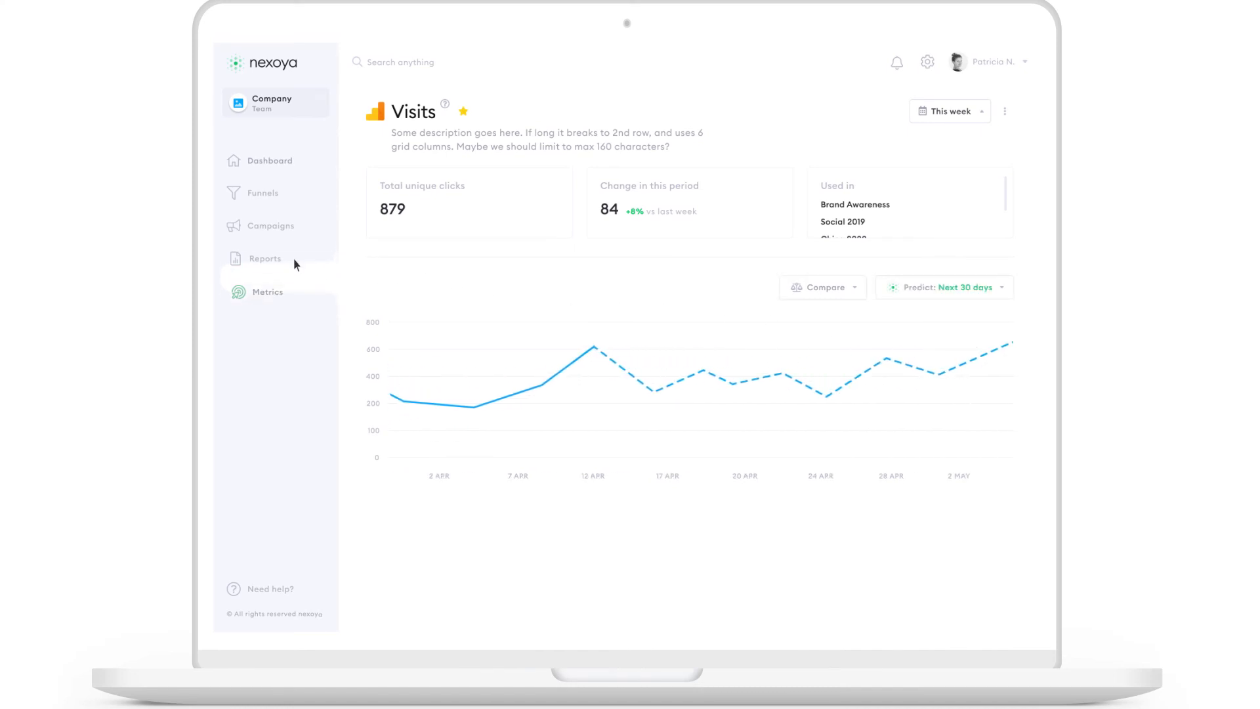
Create a Campaigns report covering Revenue Booster 2, Social Q2 and Brasil Feb and open it
click(265, 259)
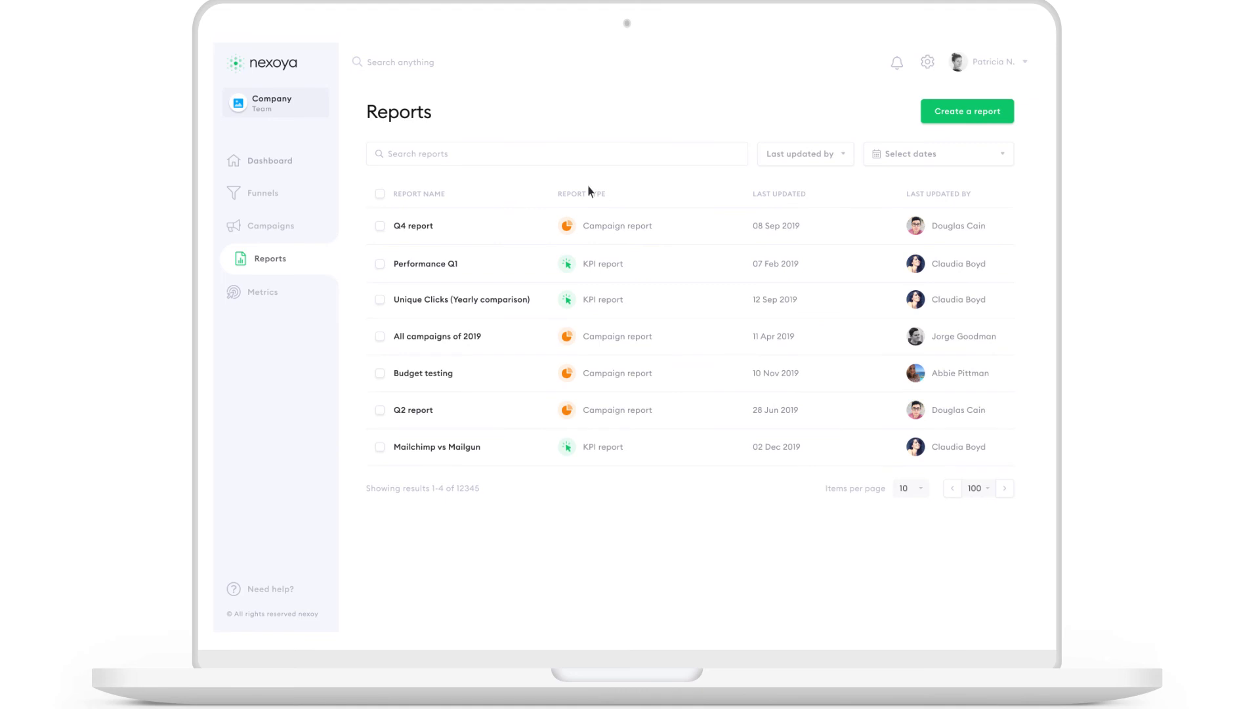
click(967, 111)
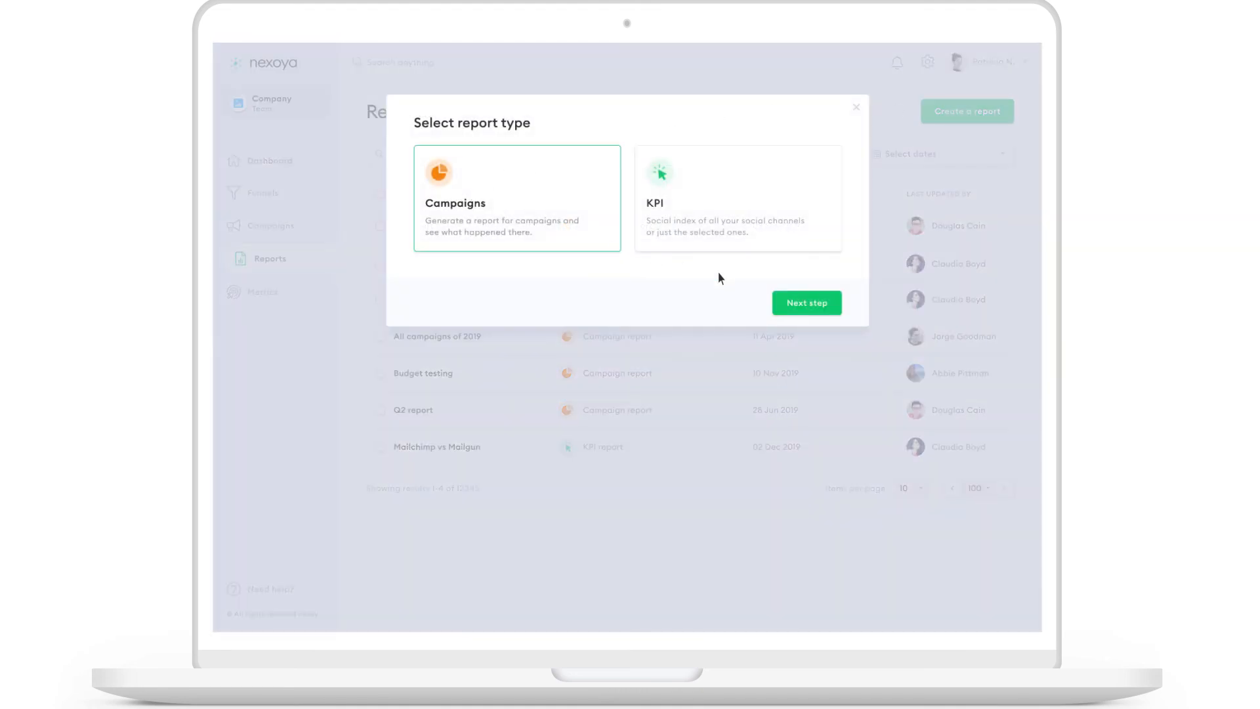
click(806, 304)
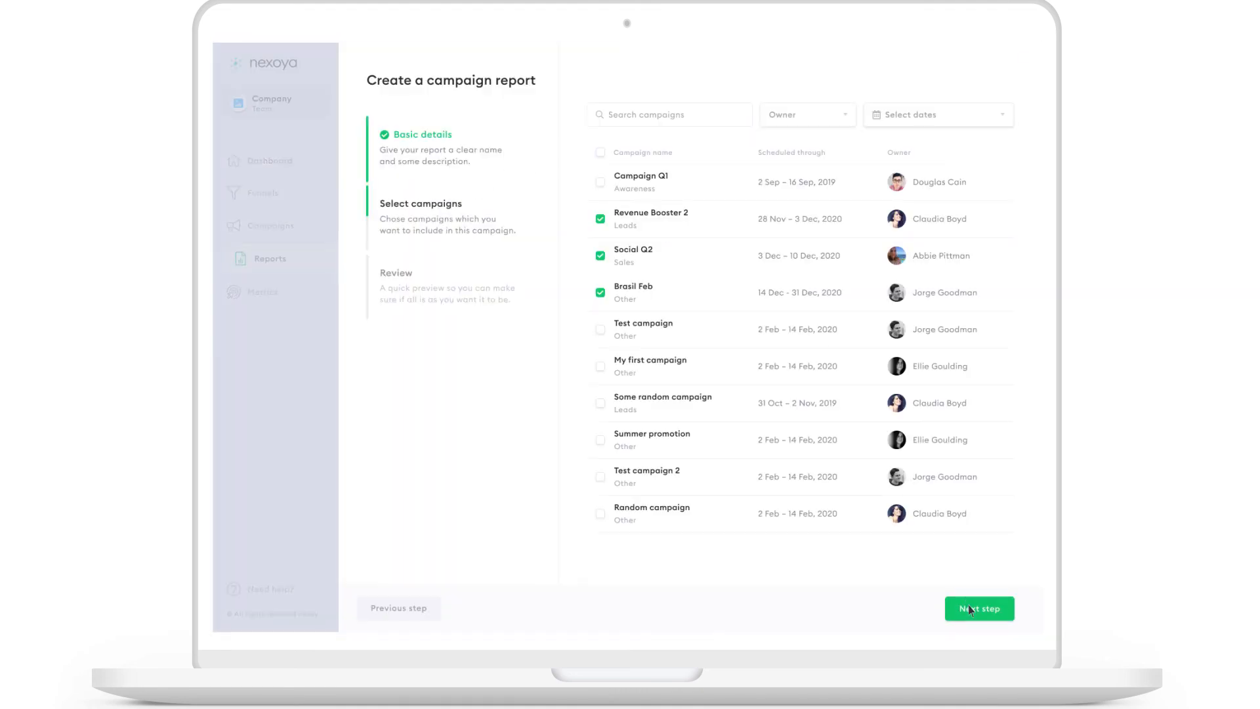
click(978, 607)
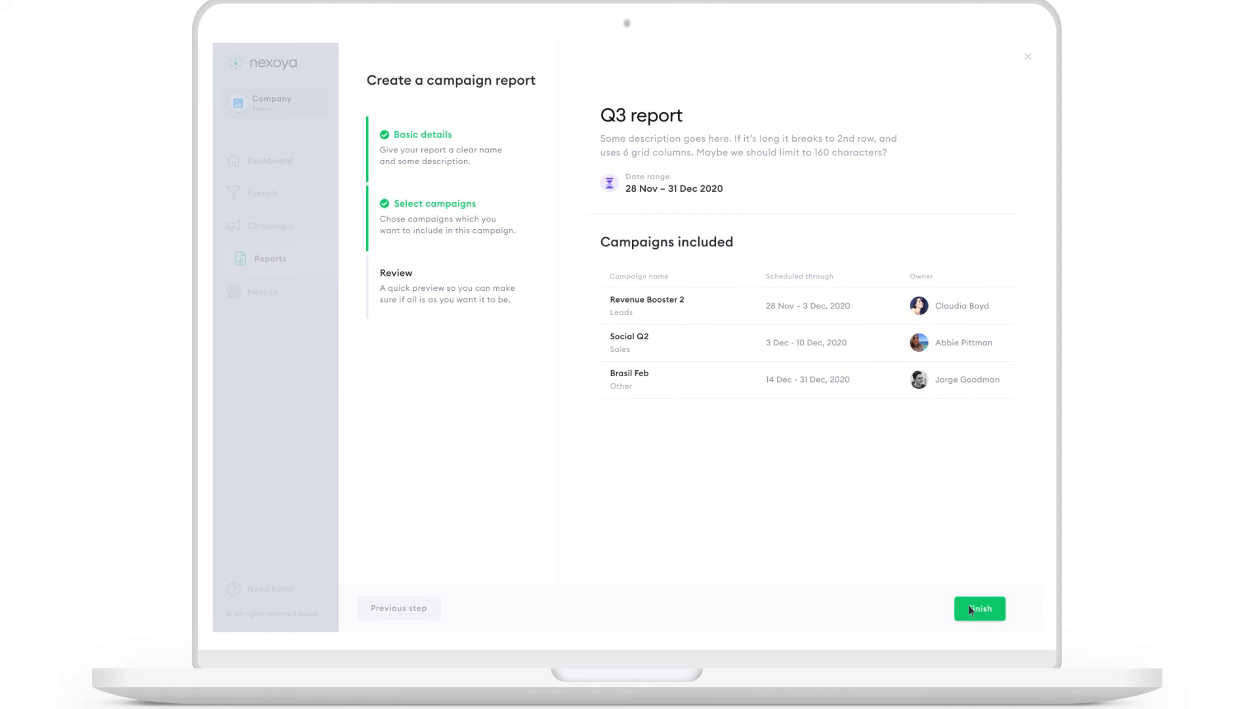
click(979, 608)
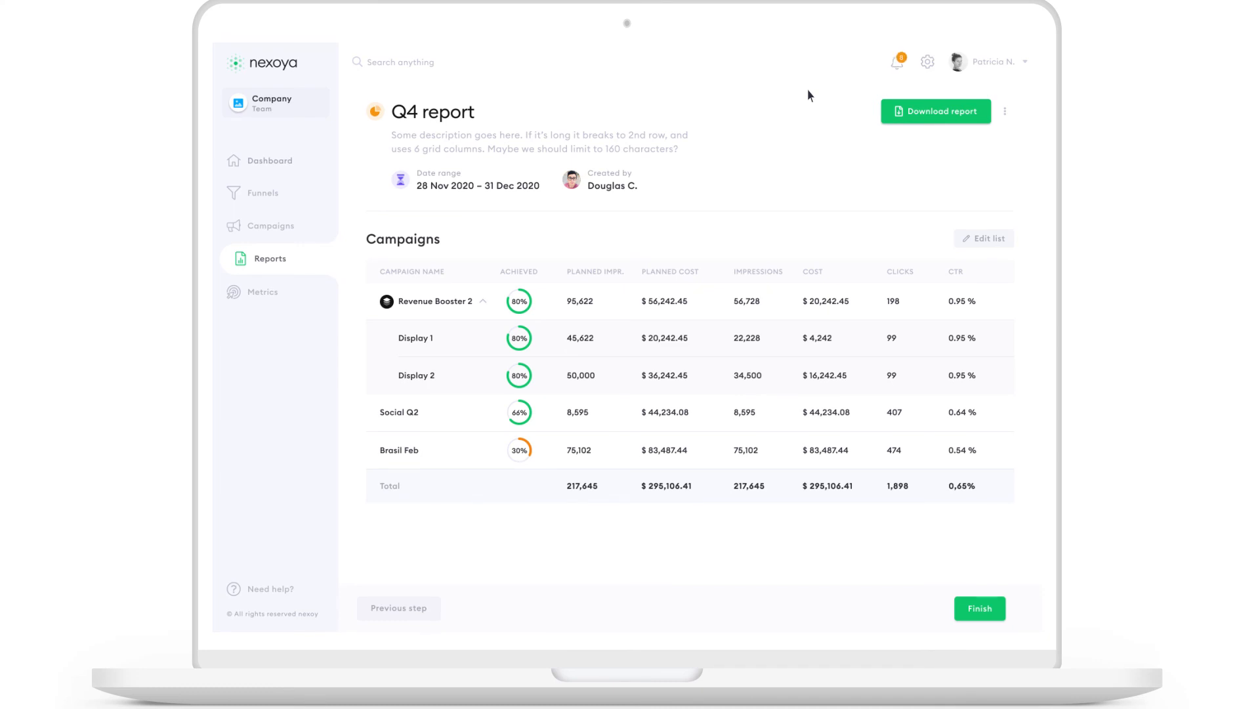
From the notifications, open the CPC spike anomaly with its cost-per-click insights
click(898, 62)
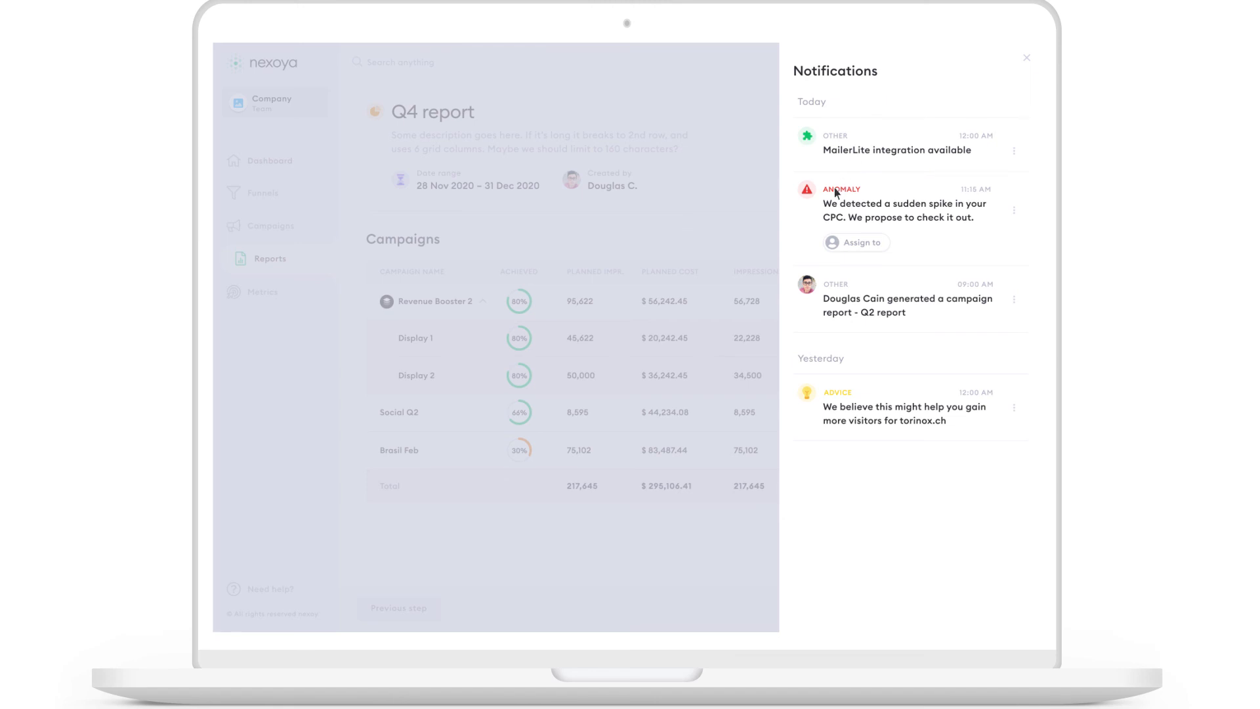
click(905, 210)
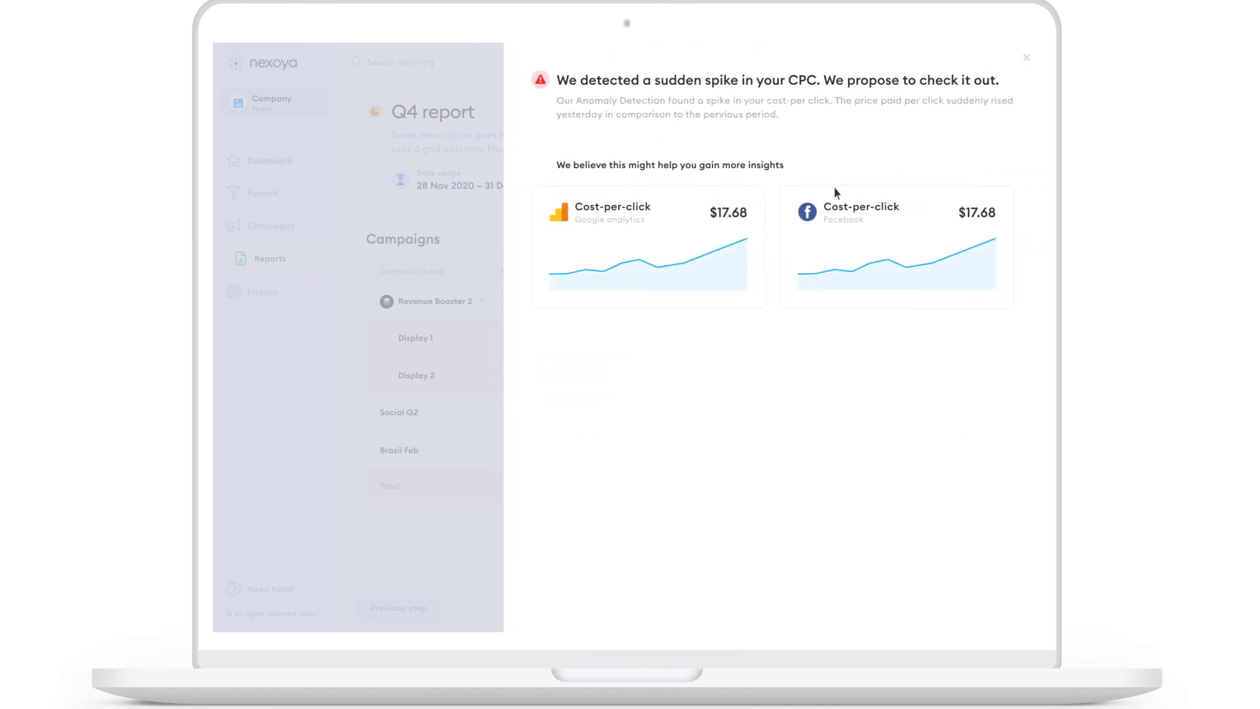